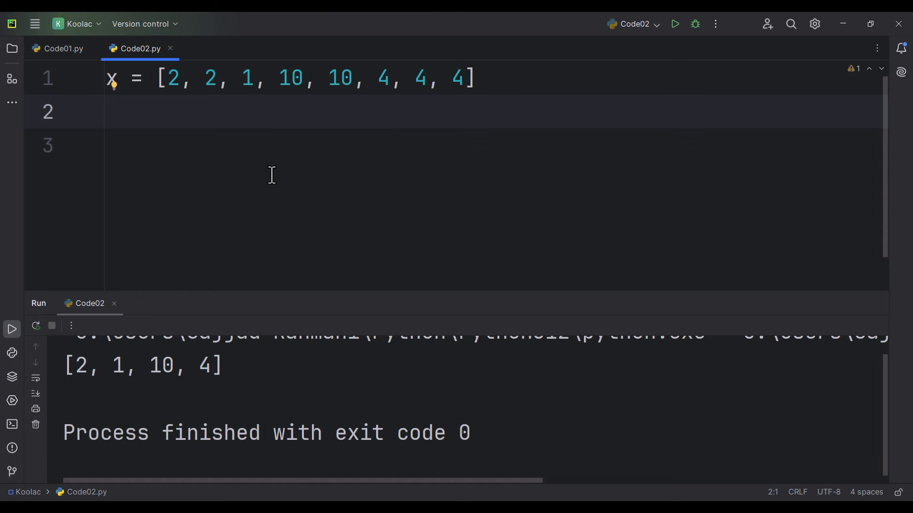
mouse_move(390, 141)
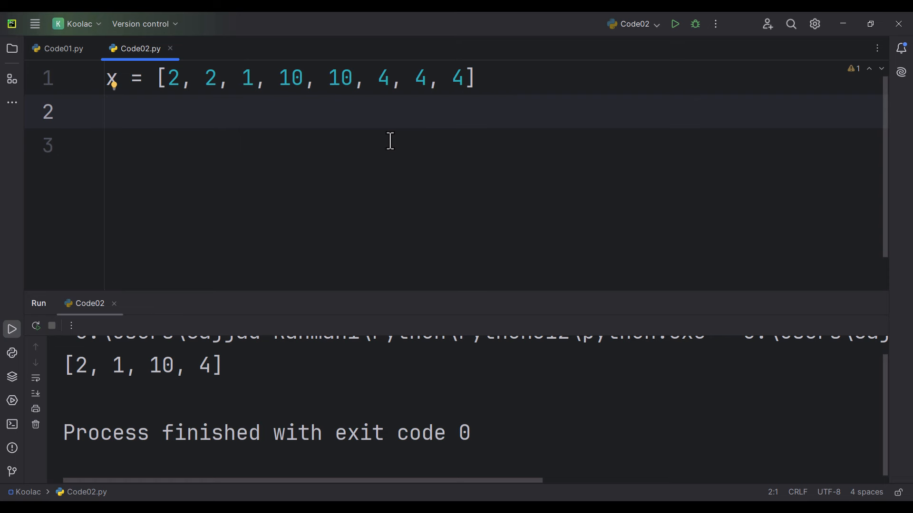
mouse_move(137, 169)
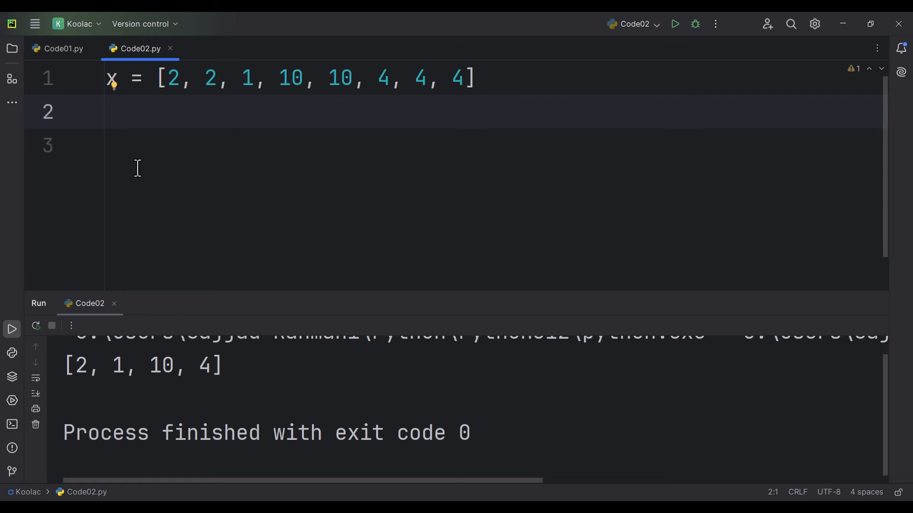
Step: Make line 2 read print(set(x)) and run it to show {1, 2, 10, 4}
text(set(x)
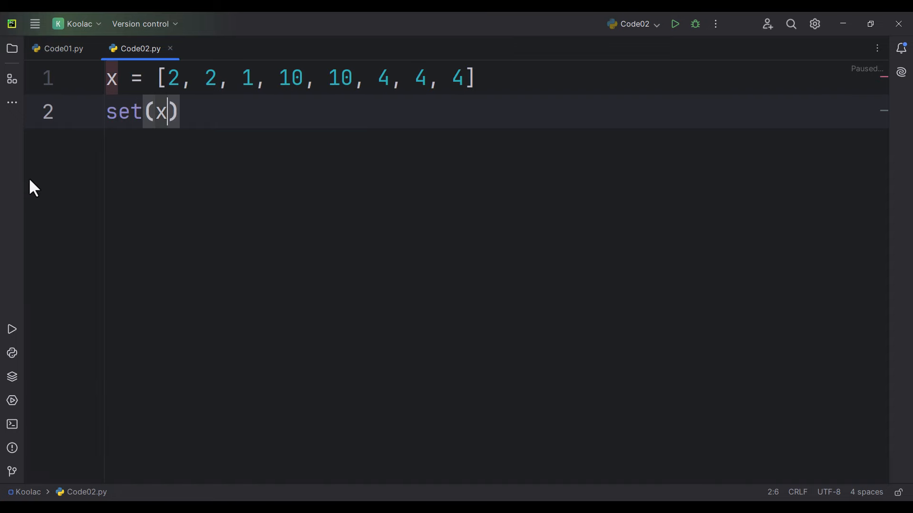
text(print()
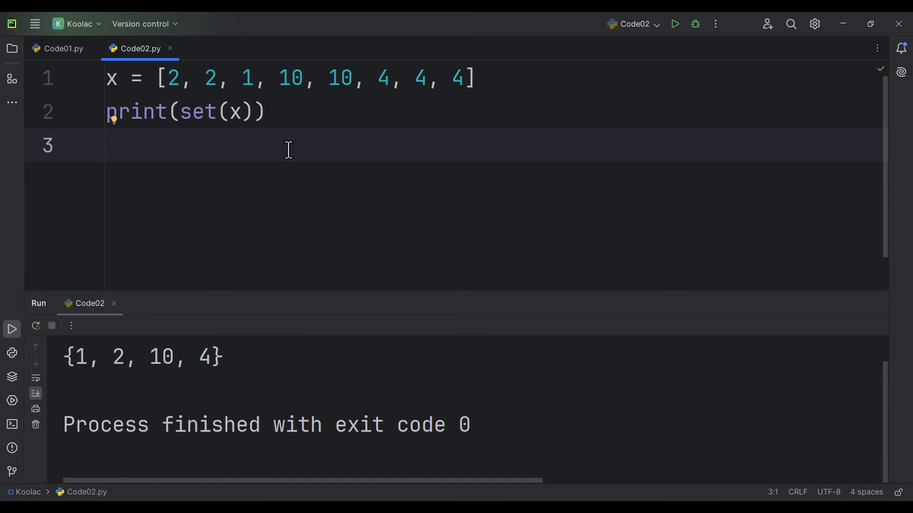
mouse_move(181, 86)
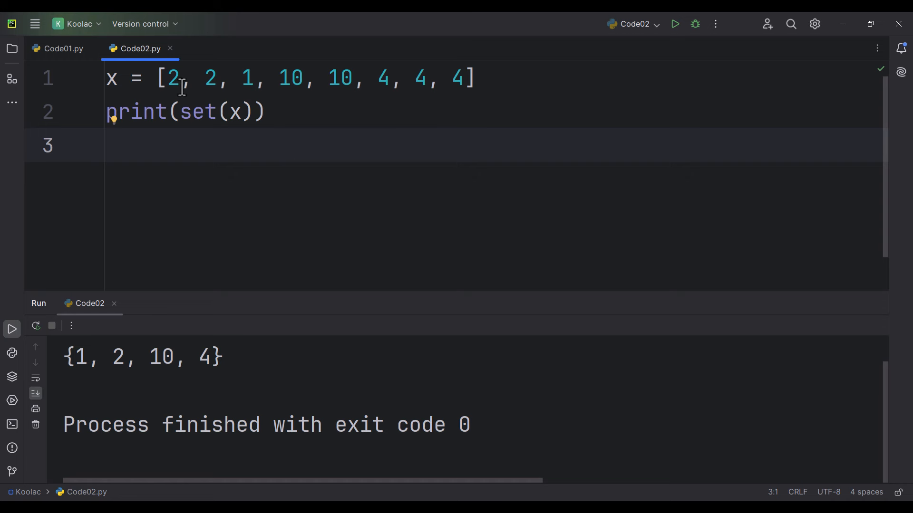
double_click(247, 79)
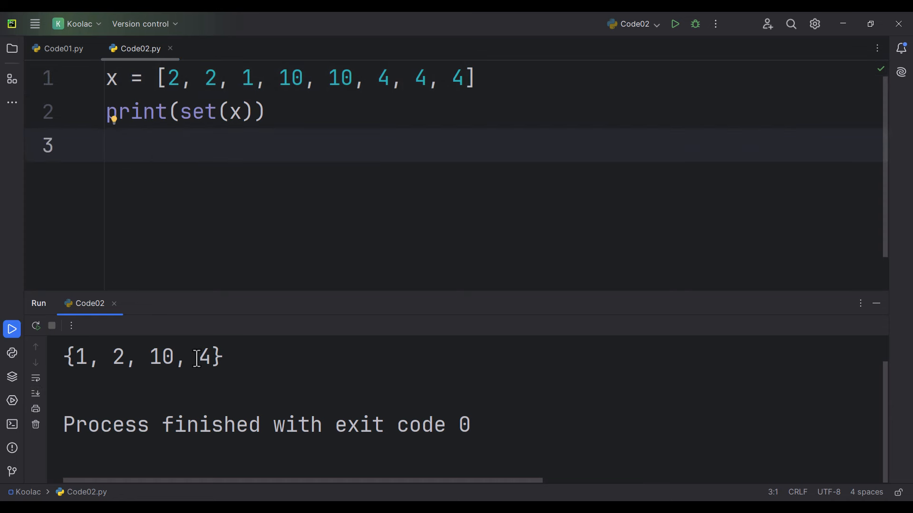
Step: Retype line 2 as list(set(x)), then clear it so only the list x remains
double_click(198, 112)
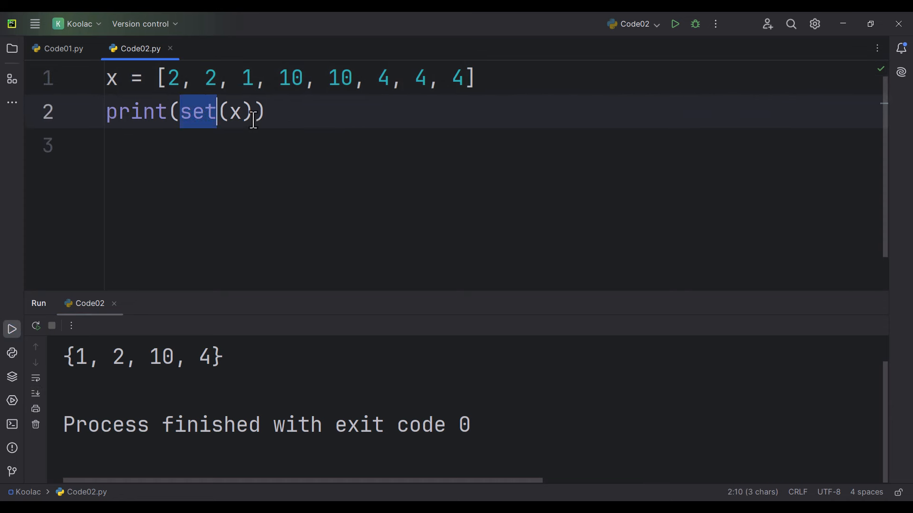
text(lis)
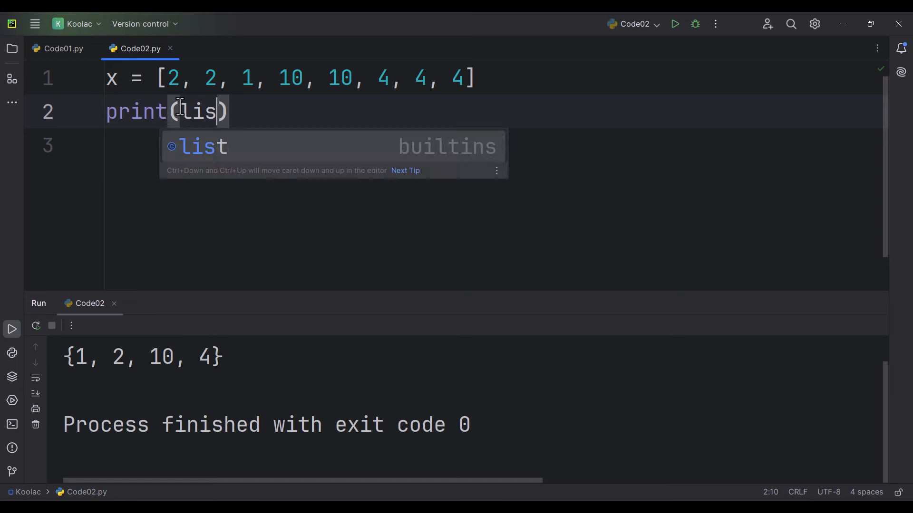
text((set(x)))
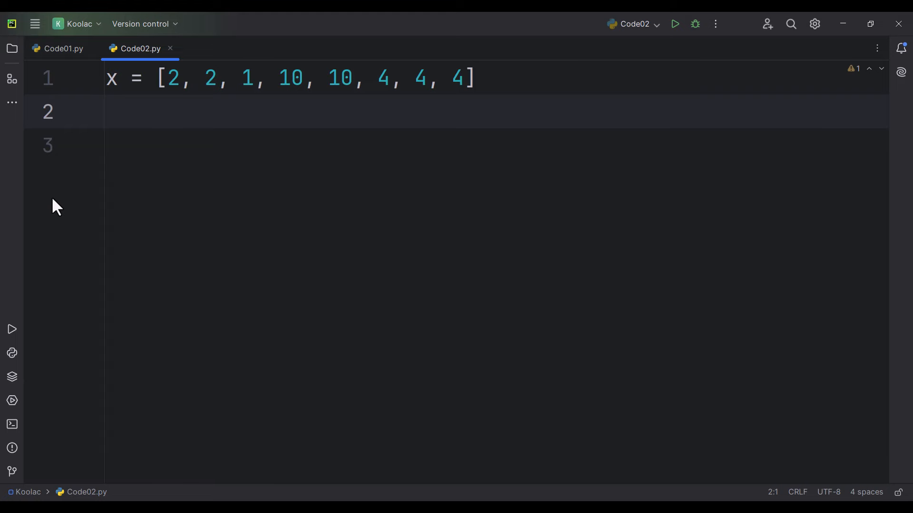
Step: Write print(dict.fromkeys(x)) on line 2 using autocomplete
text(dict)
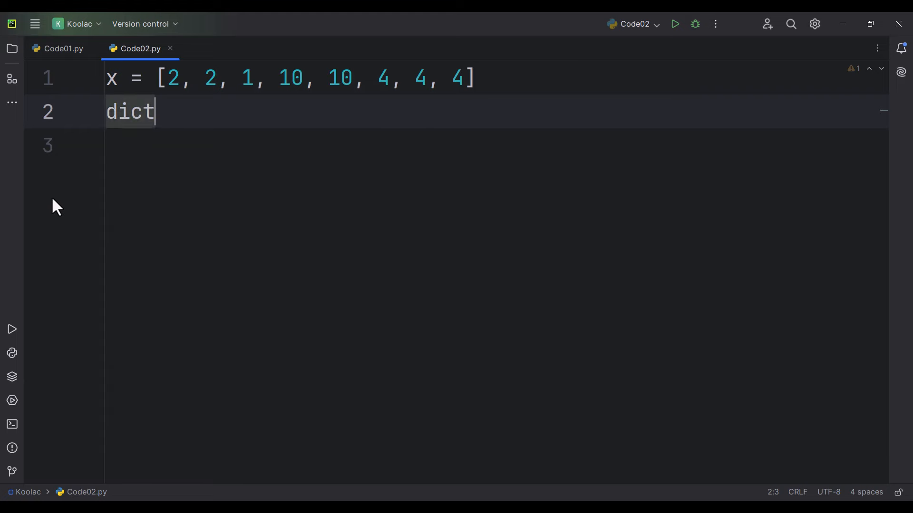
text(.)
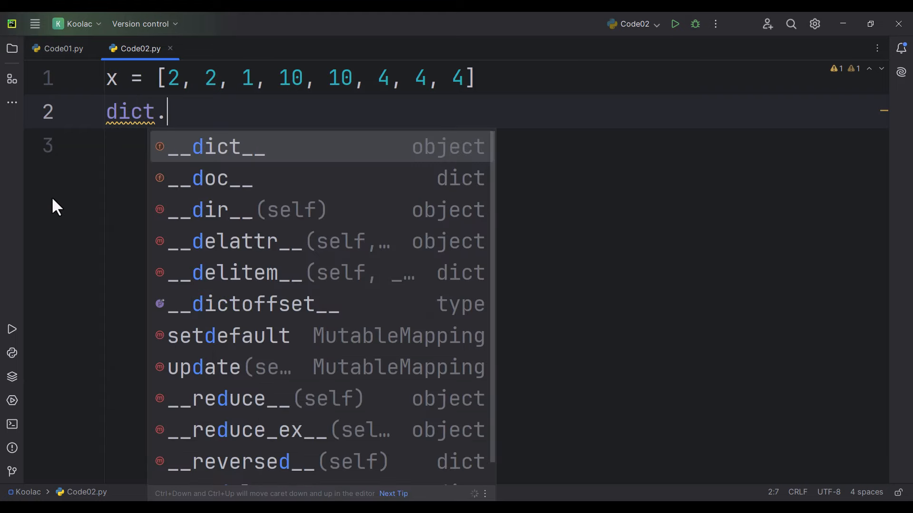
text(fromkeys()
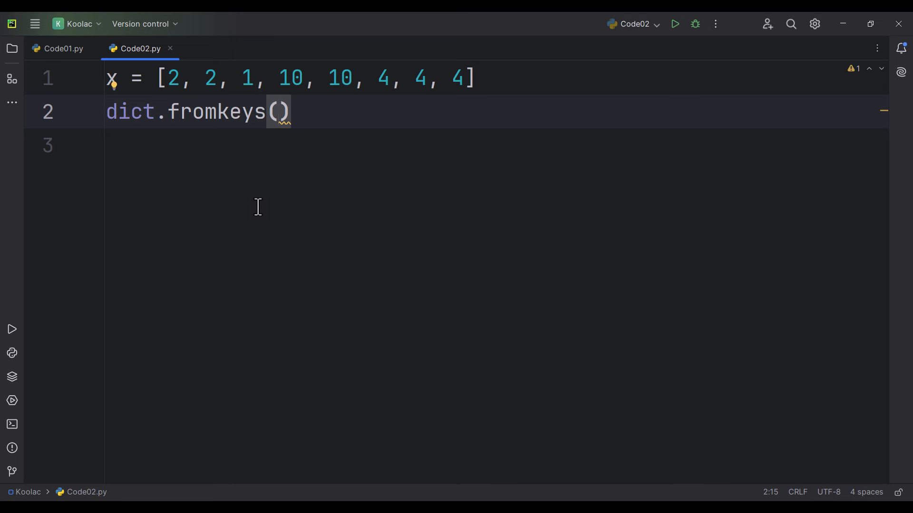
text(x)
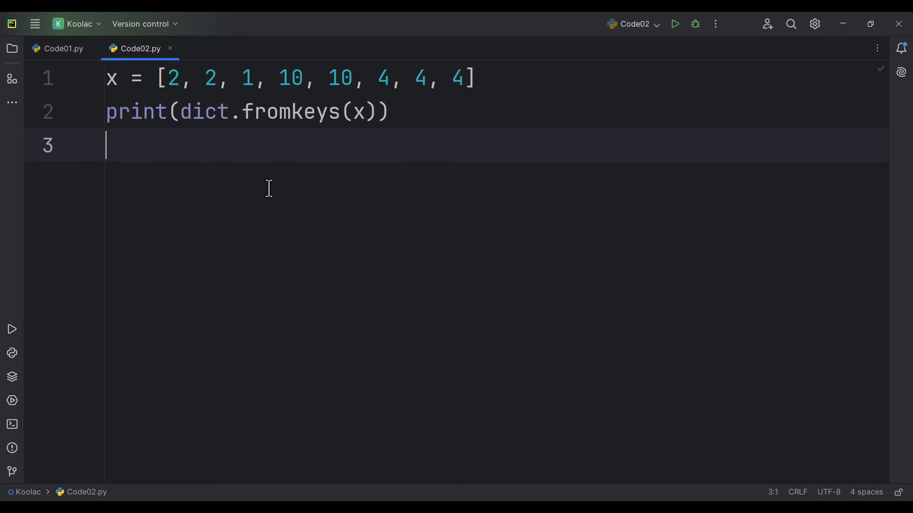
Step: Run to get {2: None, 1: None, 10: None, 4: None}, then select dict.fromkeys(x) to wrap in list()
click(675, 23)
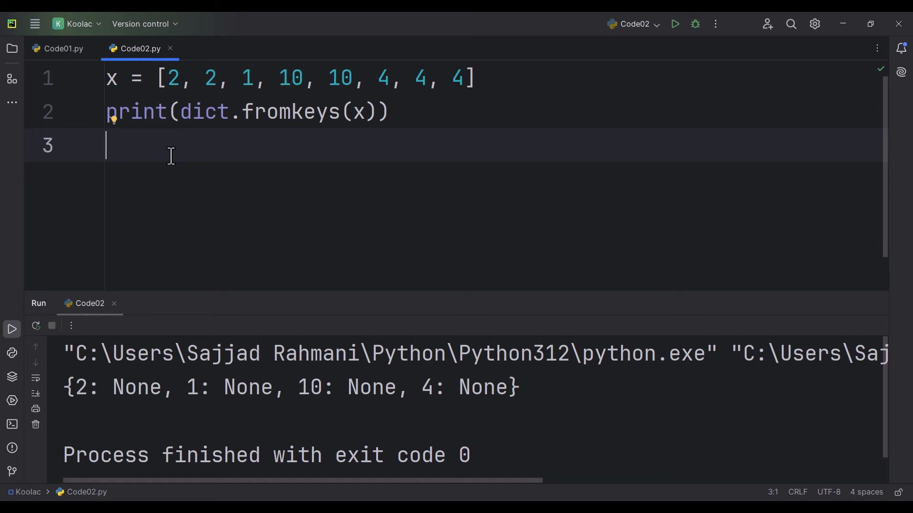
drag(204, 112, 379, 112)
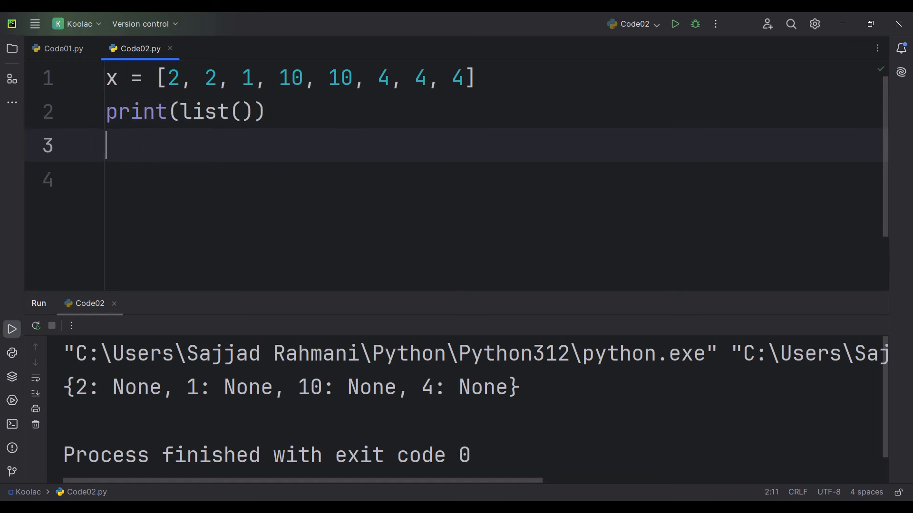
Step: Print list(dict.fromkeys(x)) and run it, outputting [2, 1, 10, 4] in original order
text(dict.fromkeys(x))
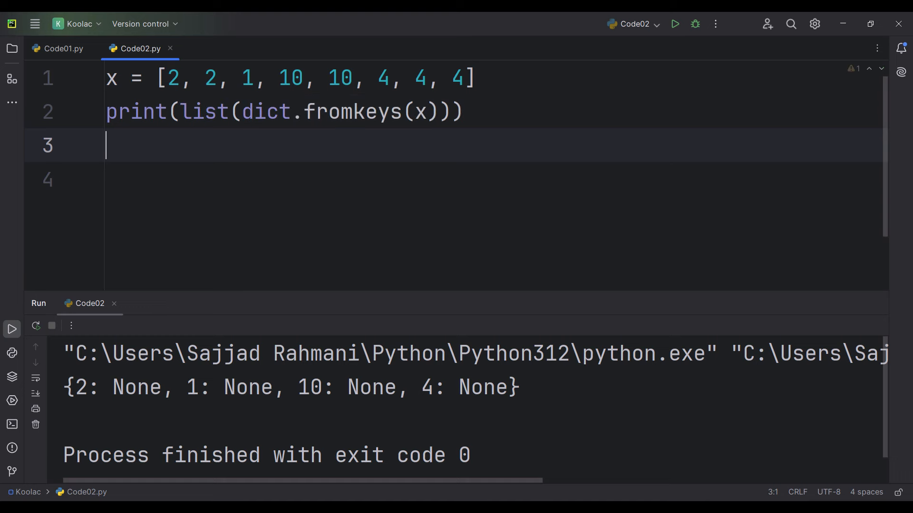
click(674, 24)
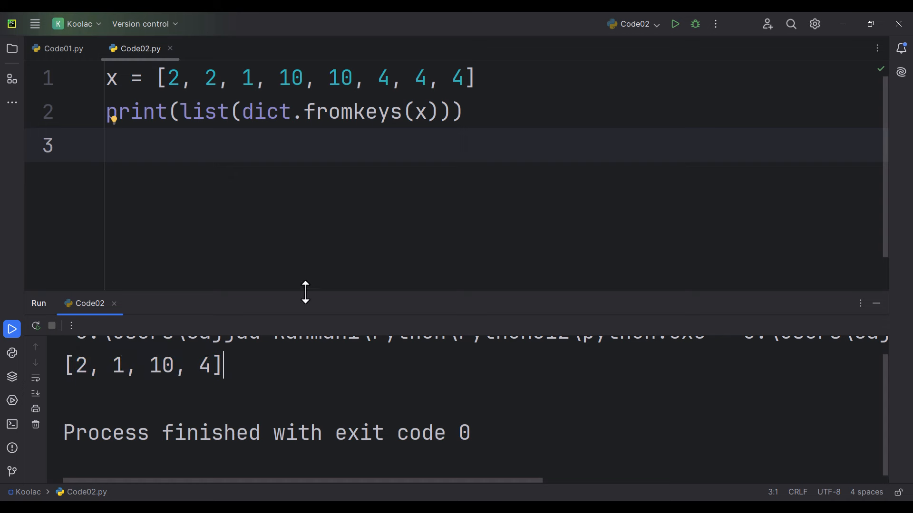
mouse_move(309, 246)
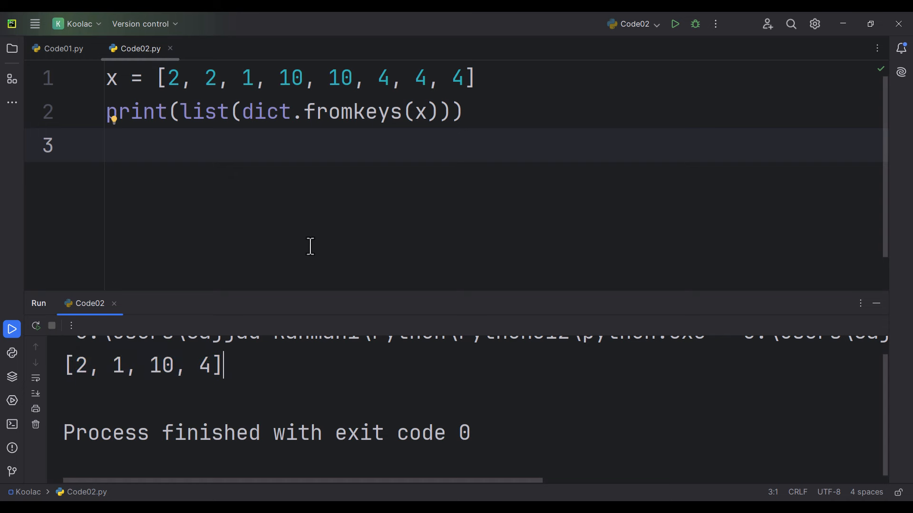